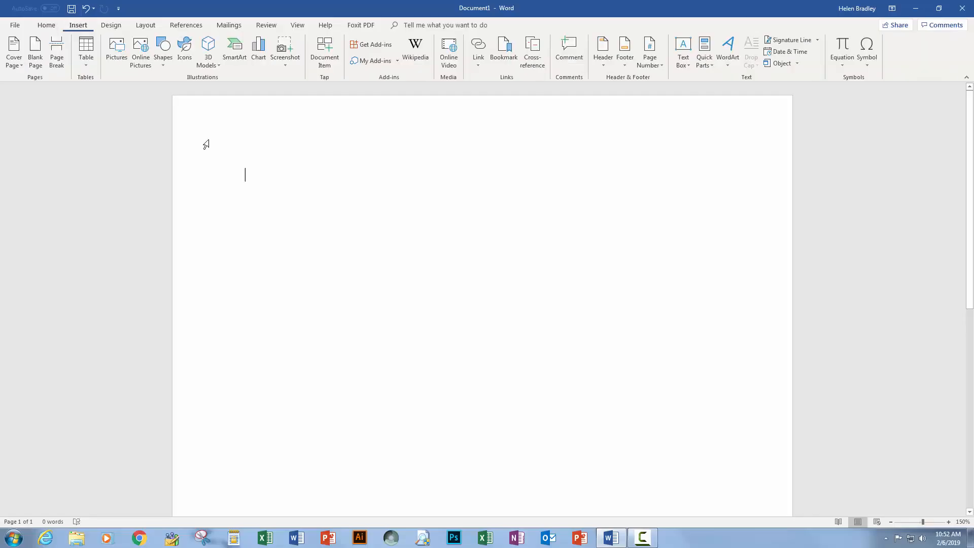
# Insert a 2x2 table, stretch it near the page bottom, and distribute its rows evenly.
pyautogui.click(86, 49)
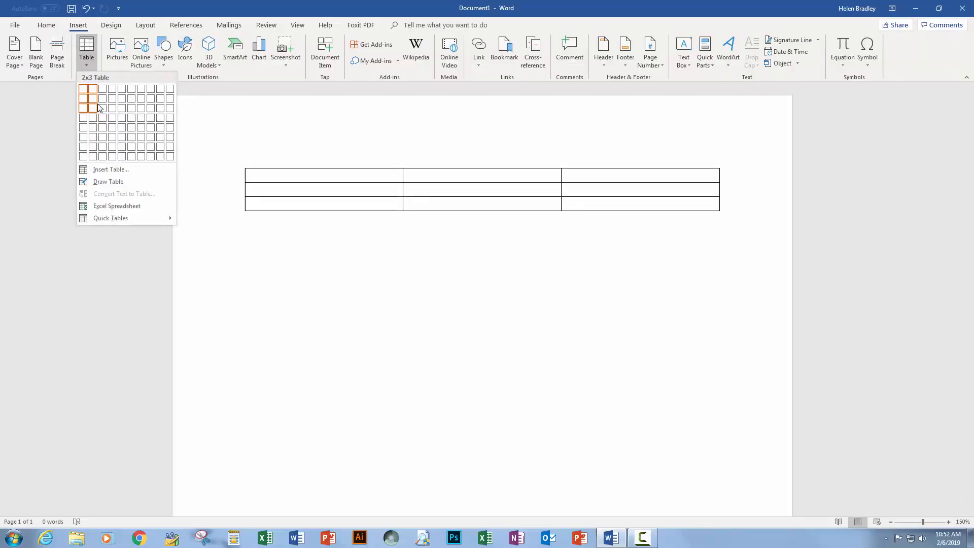
pyautogui.click(92, 98)
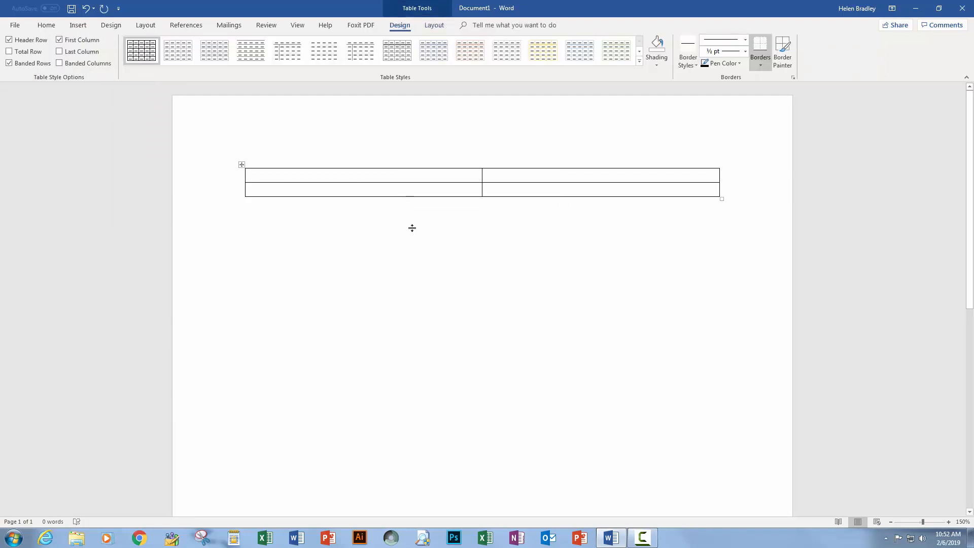
pyautogui.moveTo(410, 191); pyautogui.dragTo(410, 503)
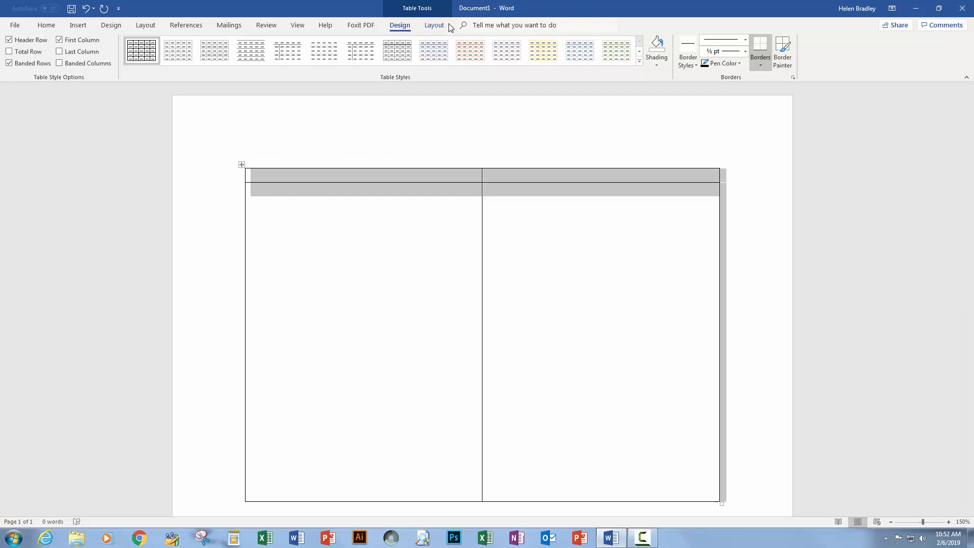
pyautogui.click(434, 25)
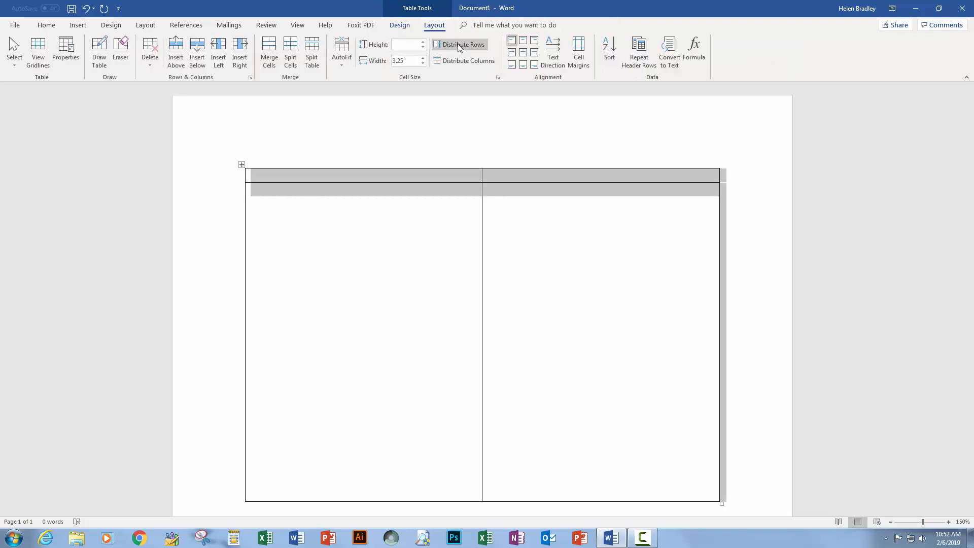
pyautogui.click(462, 44)
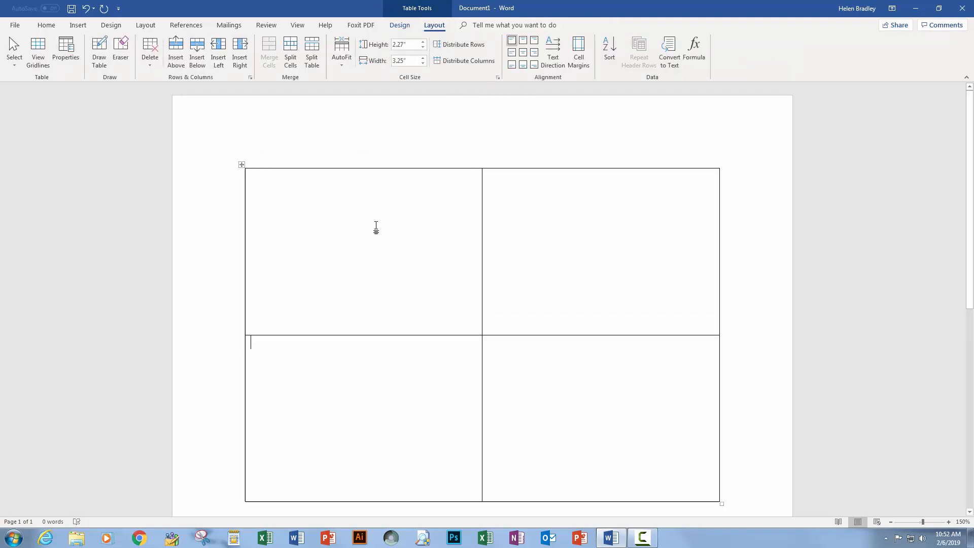
pyautogui.moveTo(301, 214)
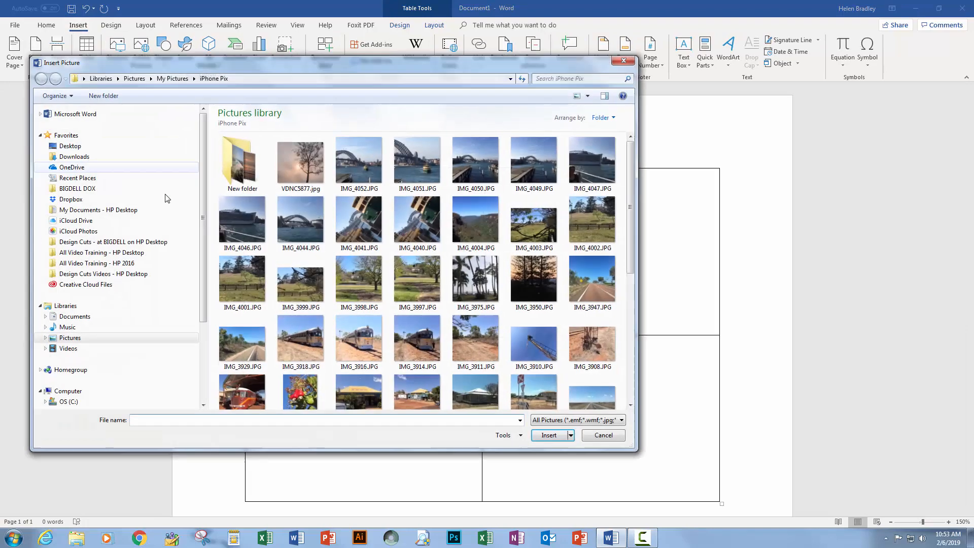
# Insert the palm-tree photo IMG_3975.JPG into the top-left cell and set its height to 2 inches.
pyautogui.click(476, 341)
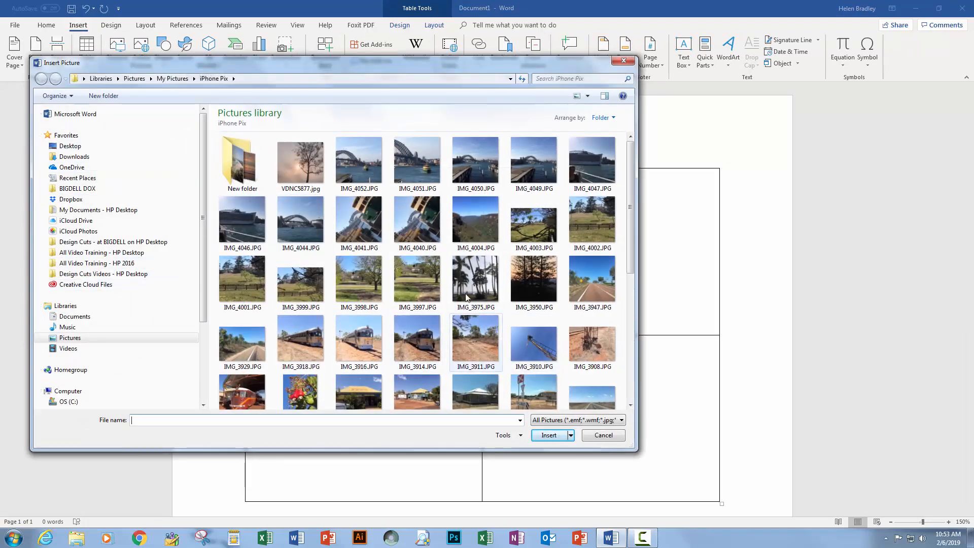
pyautogui.click(476, 283)
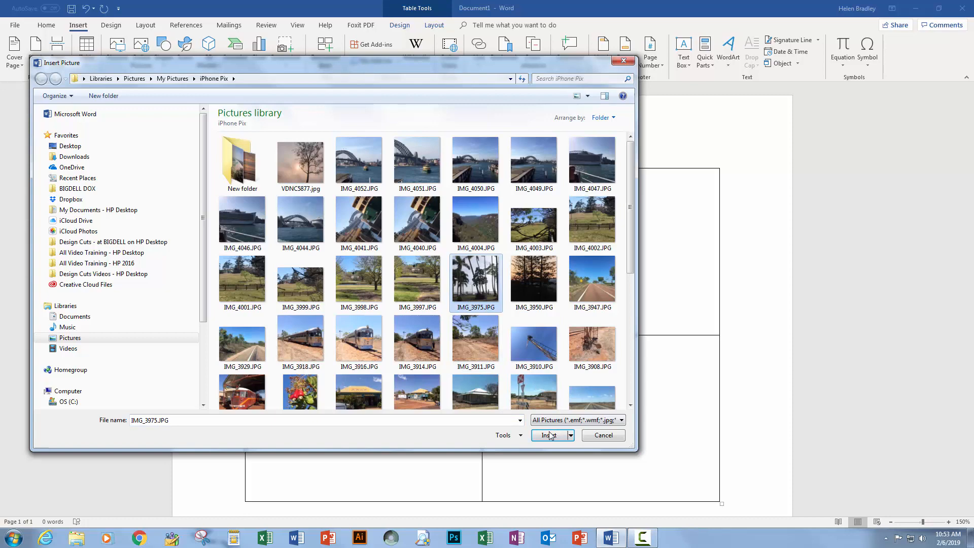
pyautogui.click(549, 435)
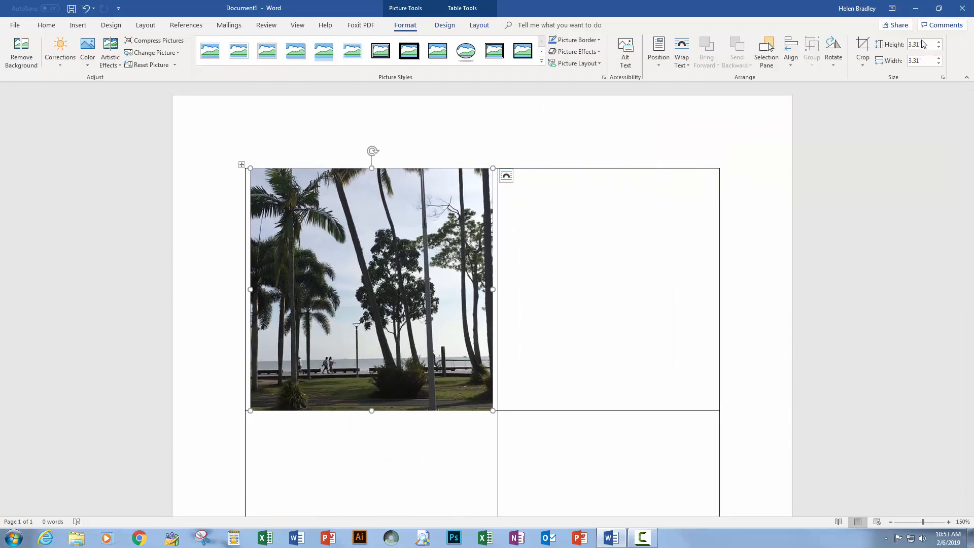
pyautogui.tripleClick(916, 44)
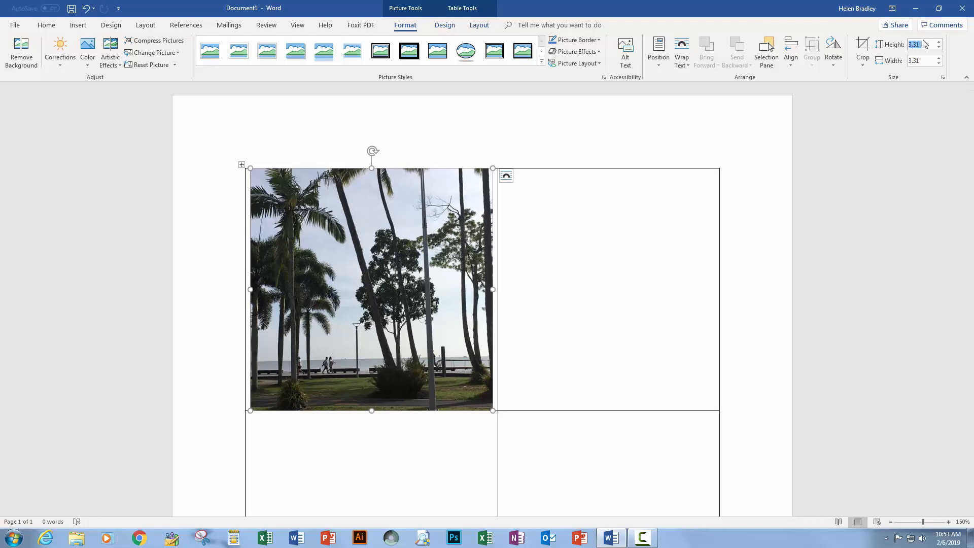
pyautogui.write('2"')
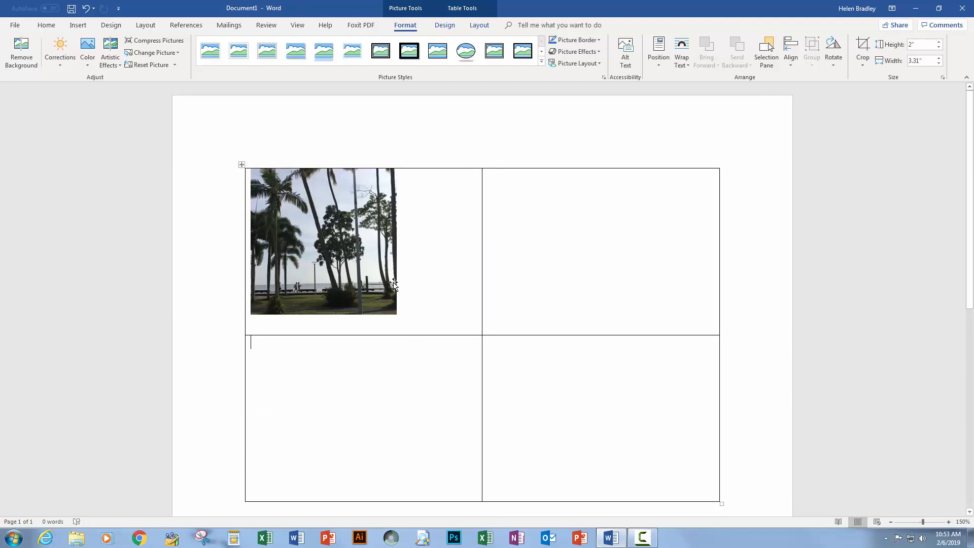
pyautogui.click(473, 302)
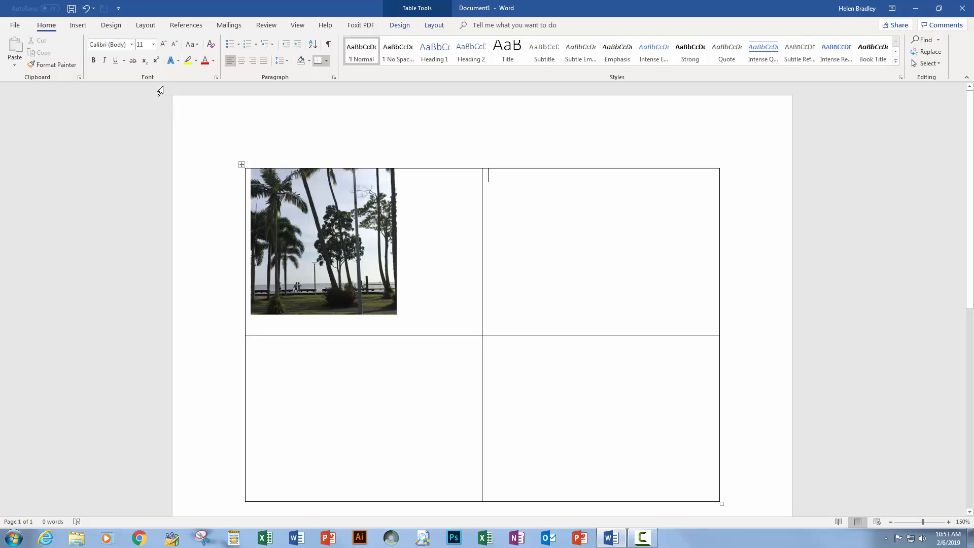
# Insert the silver train photo IMG_3916.JPG into the top-right cell at 2-inch height.
pyautogui.click(77, 25)
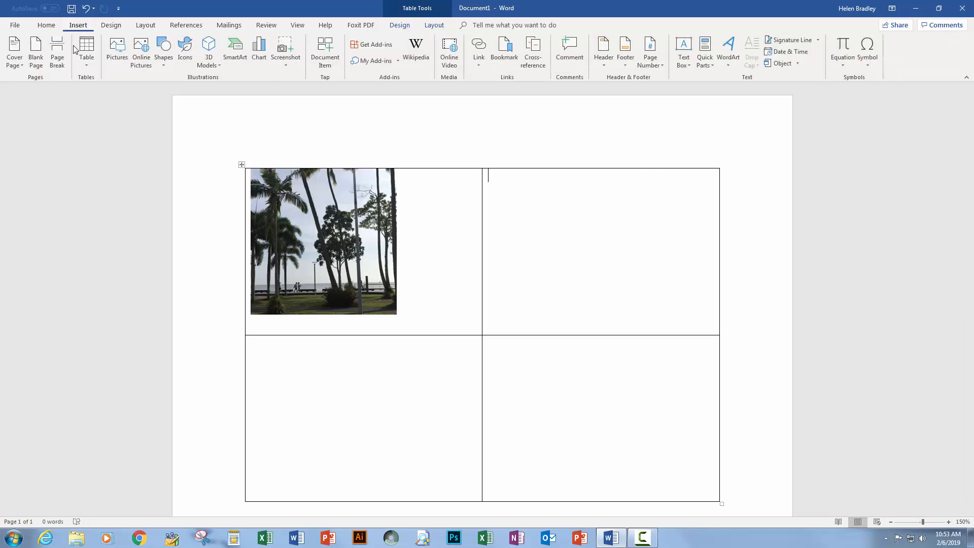
pyautogui.click(116, 51)
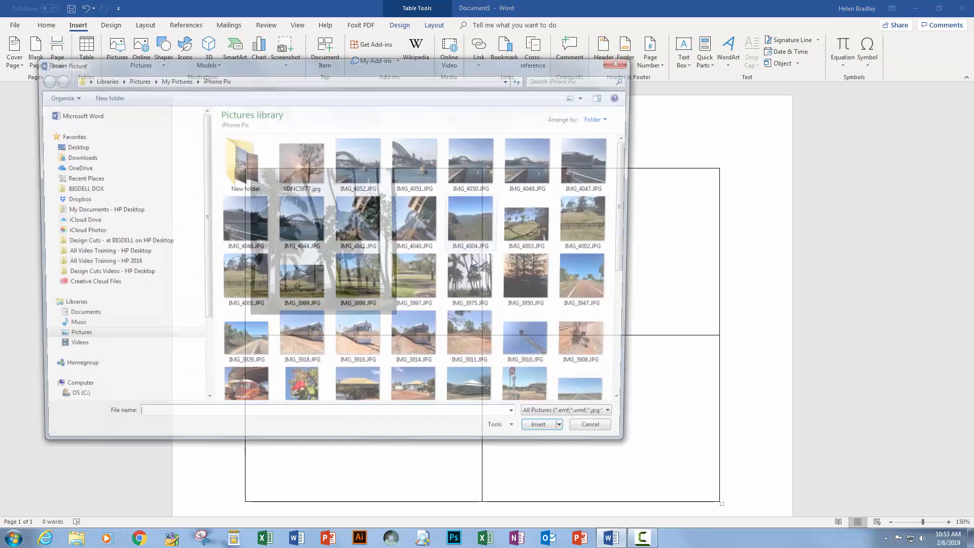
pyautogui.click(357, 338)
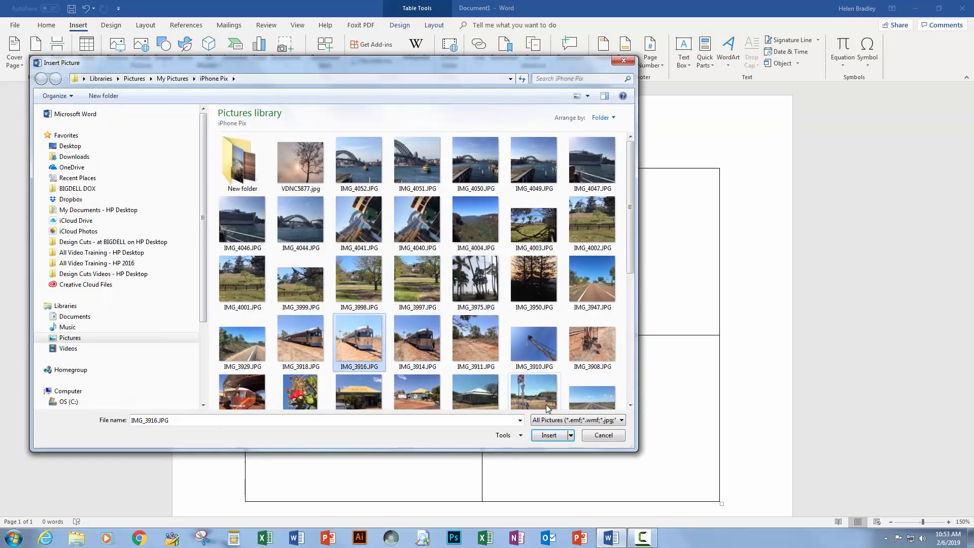
pyautogui.click(549, 435)
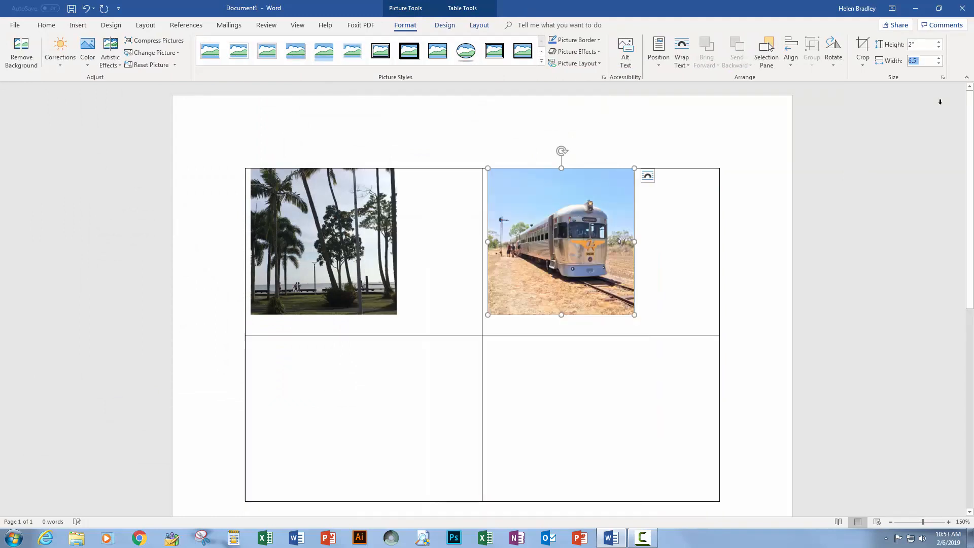
pyautogui.write('2')
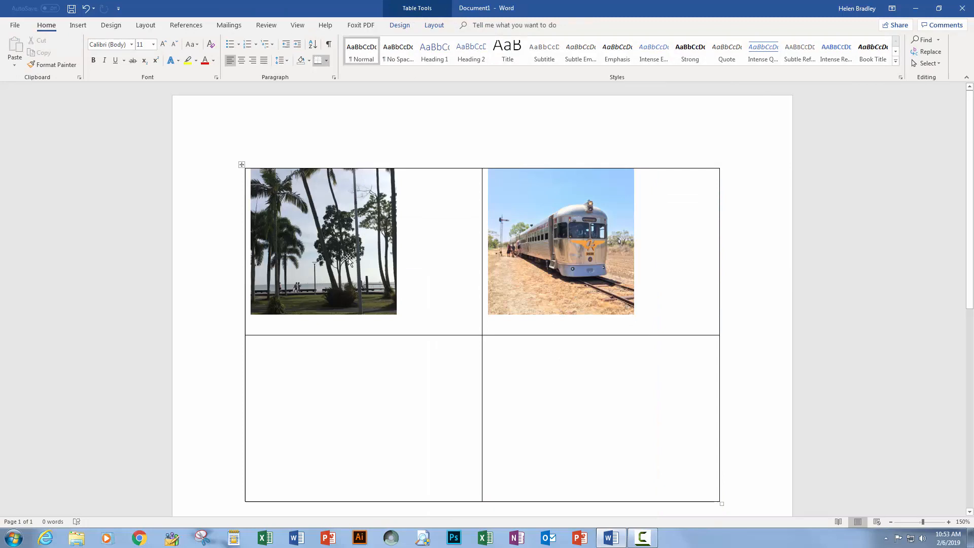
pyautogui.click(324, 241)
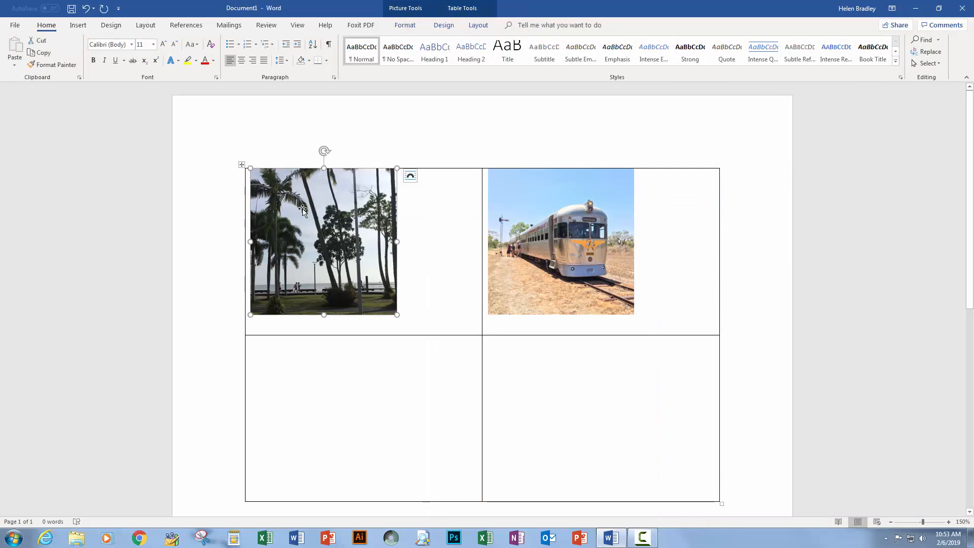
pyautogui.moveTo(244, 269)
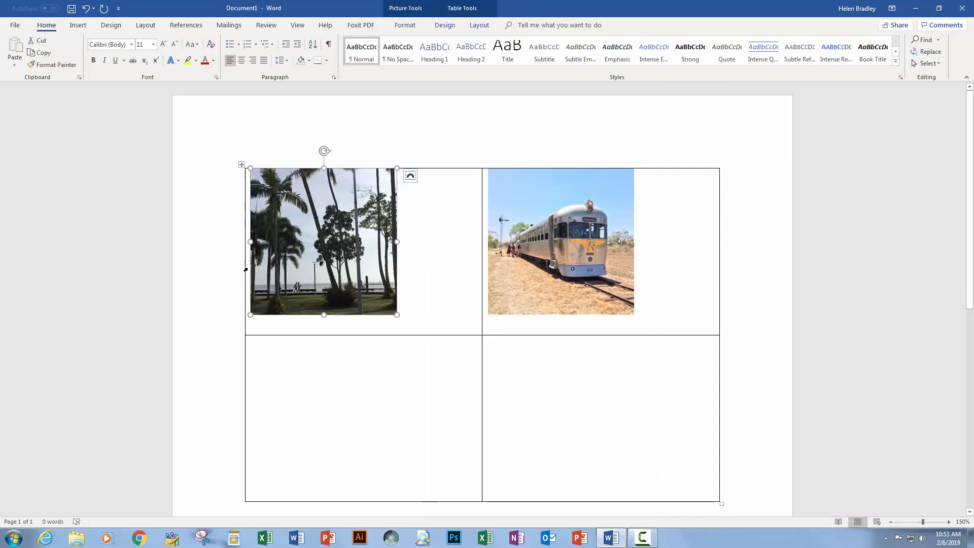
pyautogui.moveTo(286, 241)
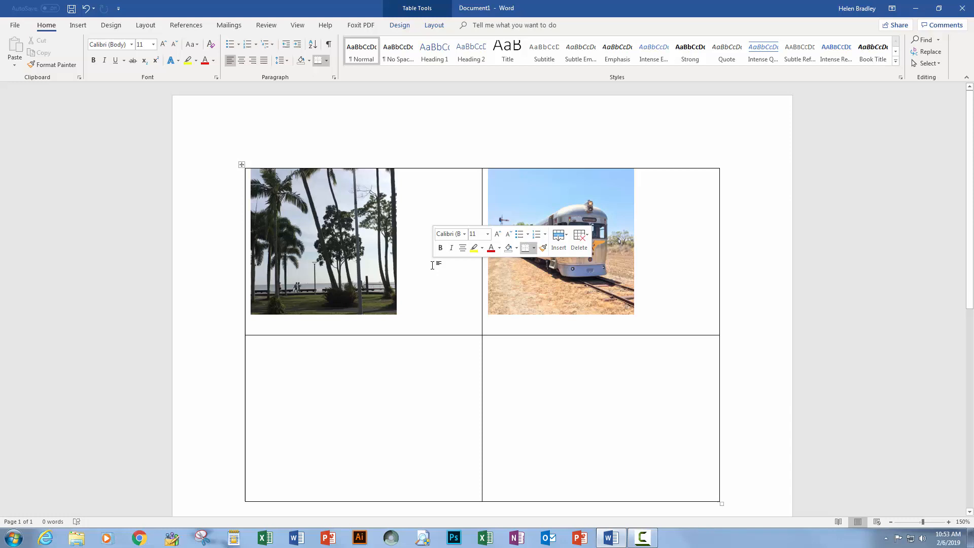
# Set the table's default cell margins to 0 in Table Properties.
pyautogui.rightClick(441, 264)
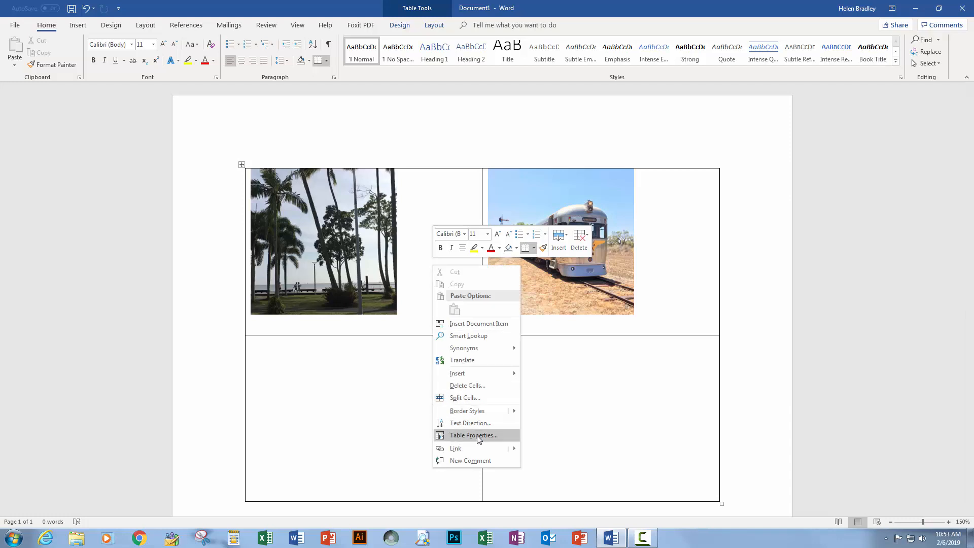
pyautogui.click(474, 434)
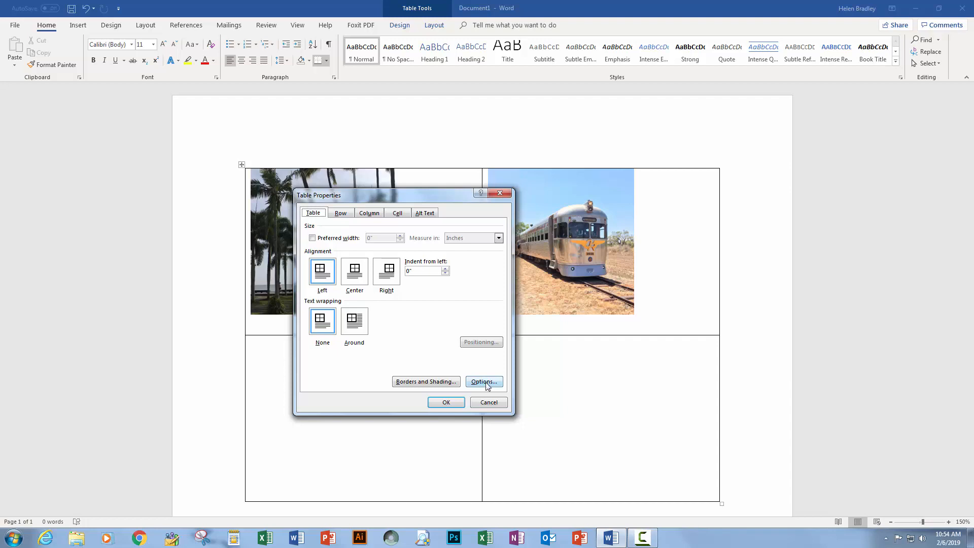
pyautogui.click(483, 382)
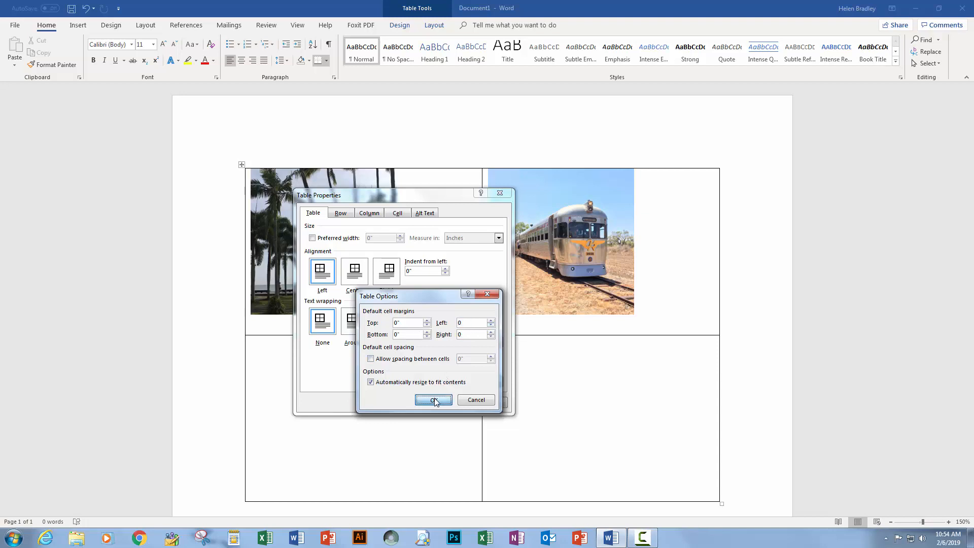
pyautogui.click(434, 399)
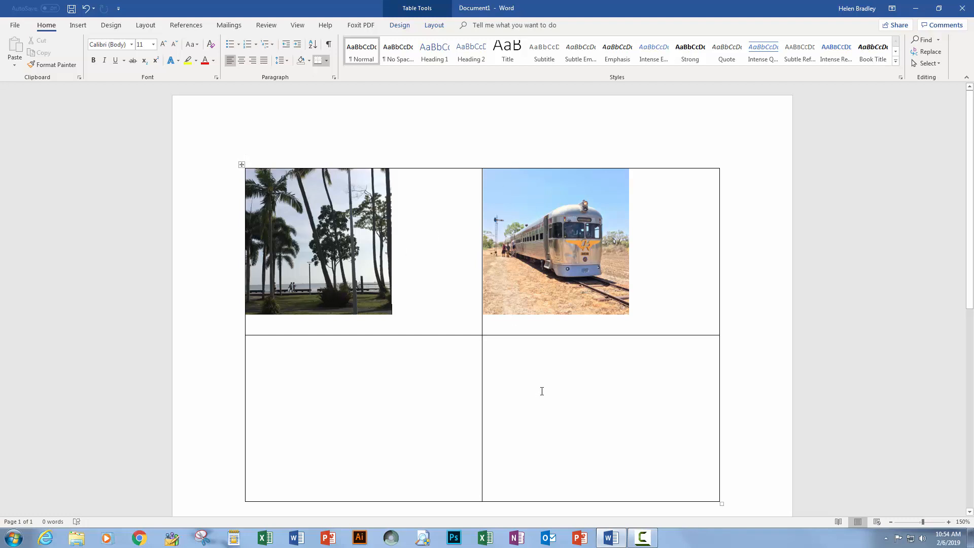
pyautogui.moveTo(422, 285)
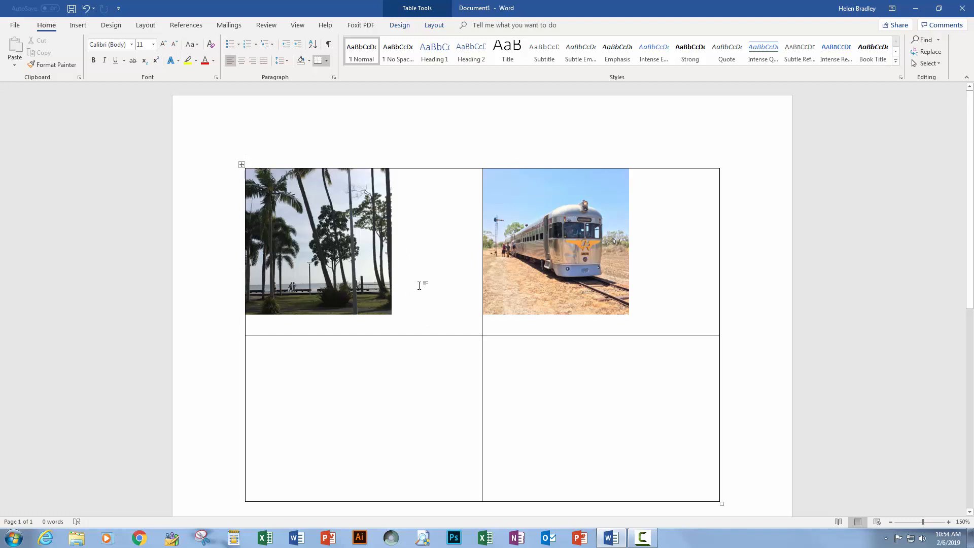
pyautogui.moveTo(407, 319)
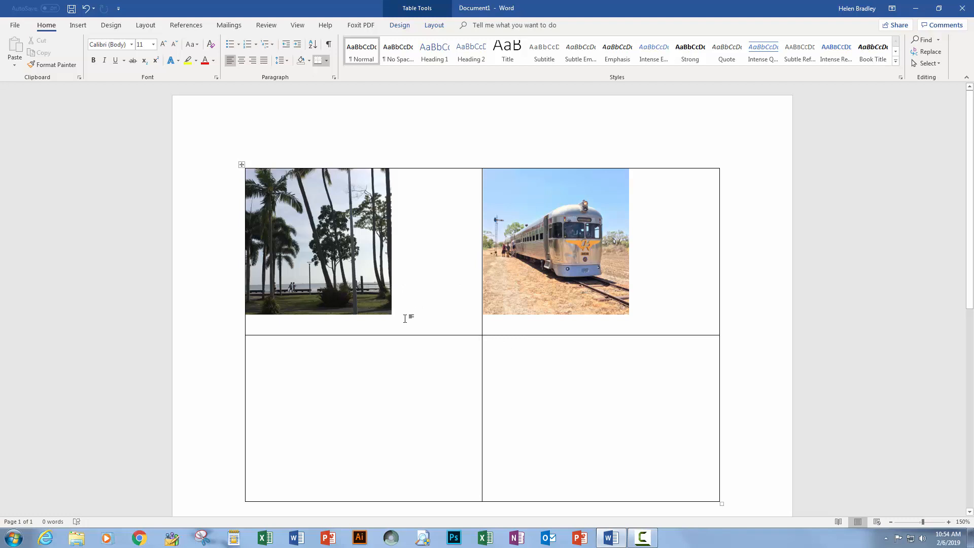
pyautogui.moveTo(323, 260)
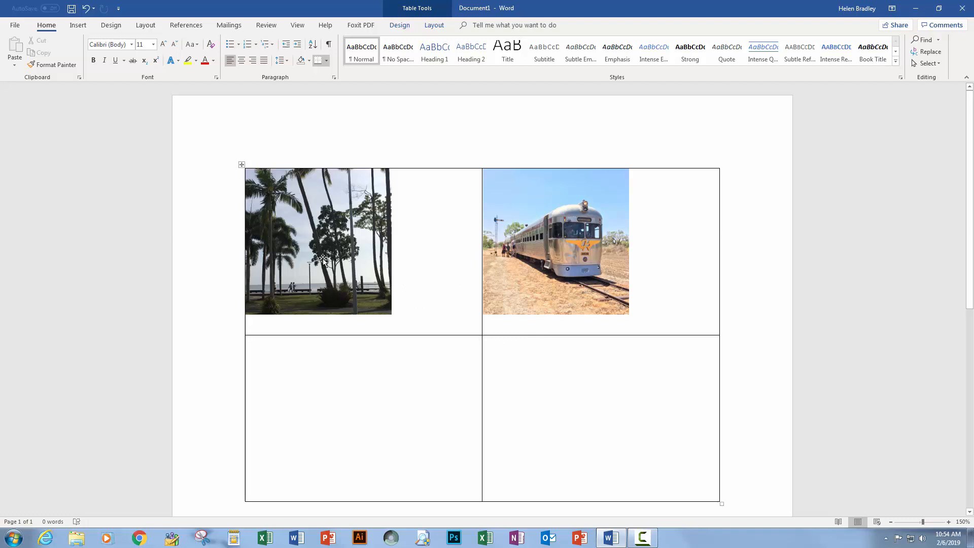
# Select the park photo and bring up the table Layout alignment tools.
pyautogui.click(318, 241)
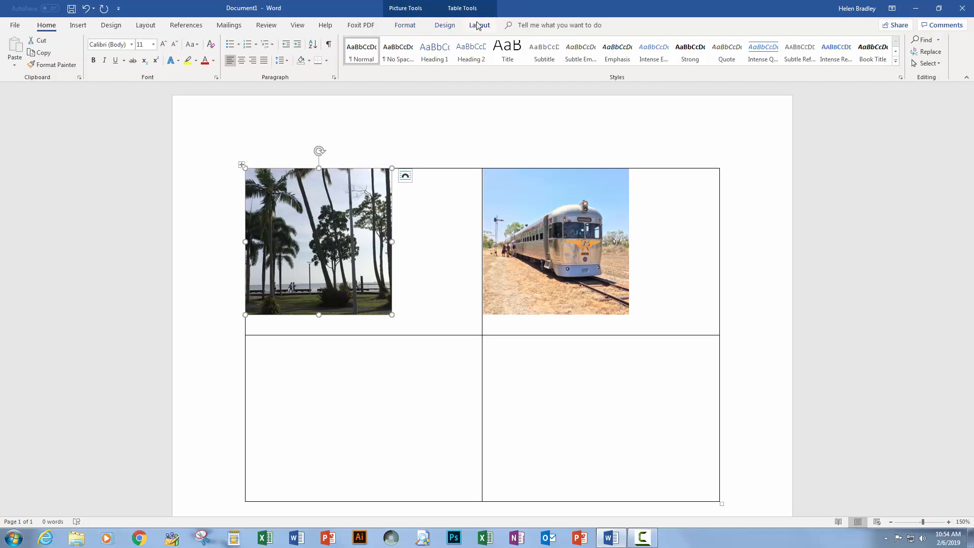
pyautogui.click(479, 25)
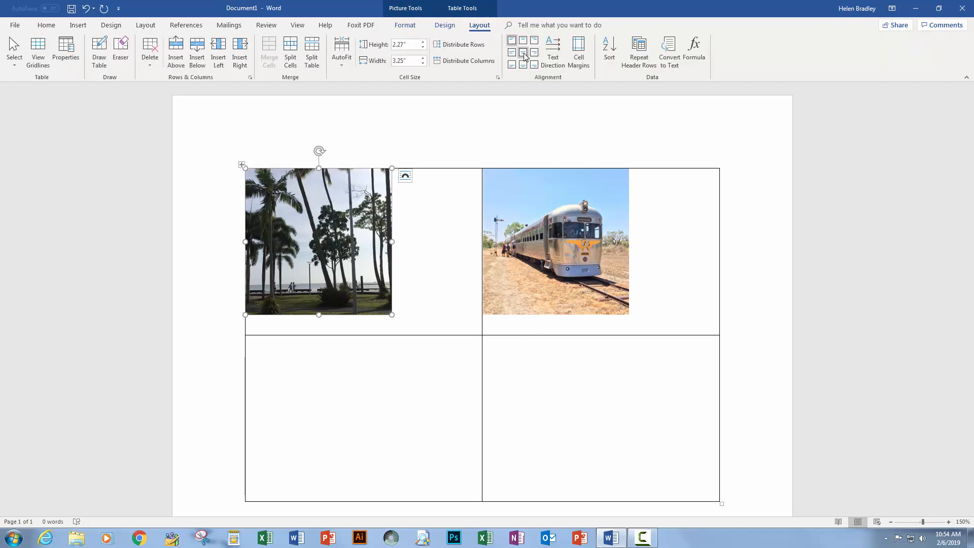
pyautogui.moveTo(523, 56)
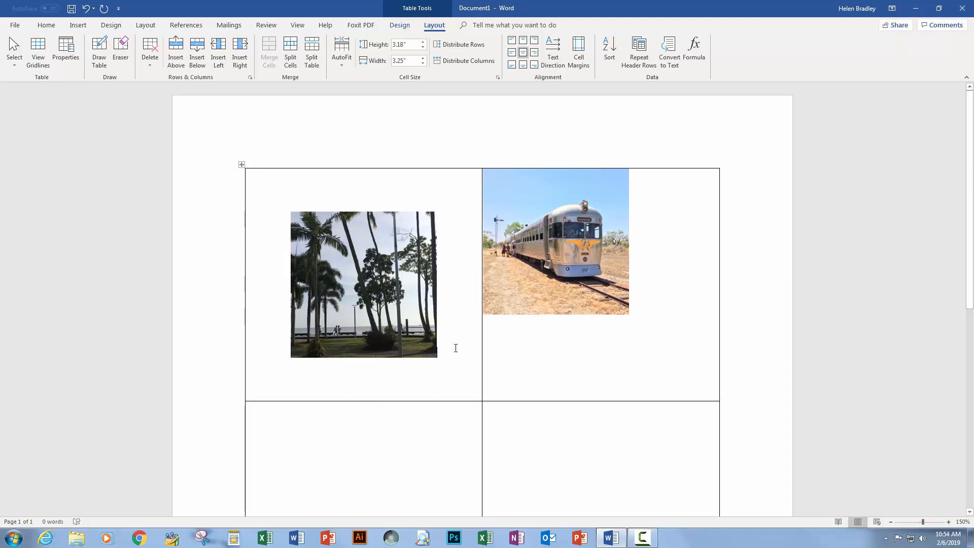
pyautogui.write('This is a')
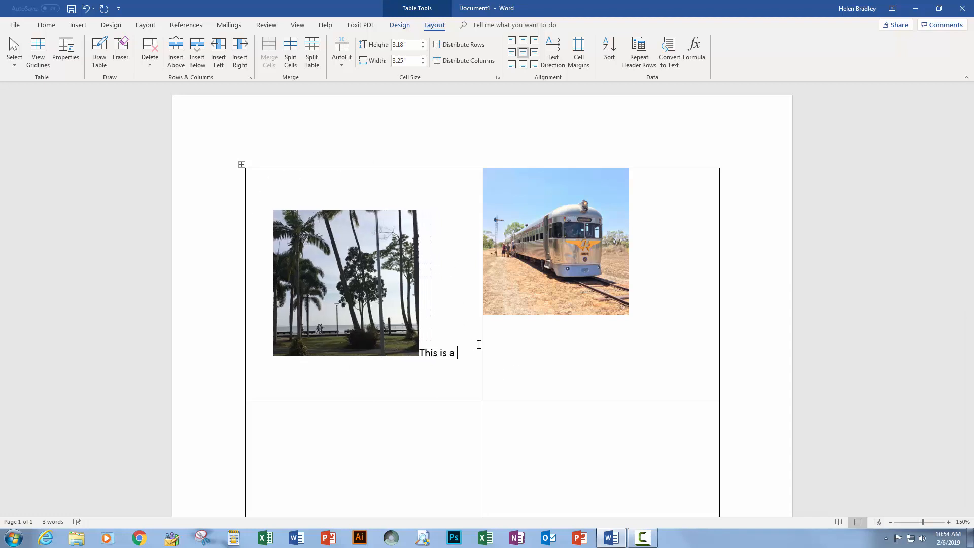
pyautogui.write('park in FNQ.')
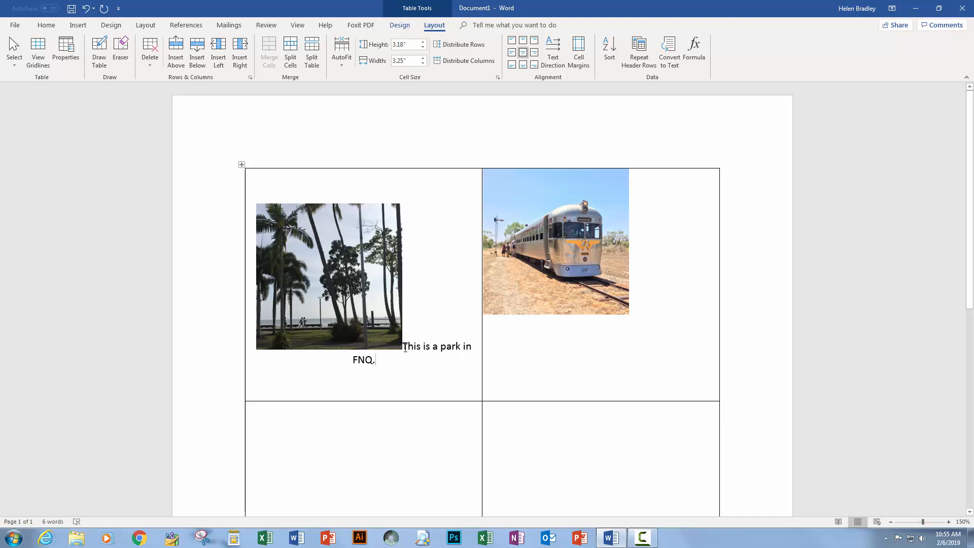
pyautogui.moveTo(388, 314)
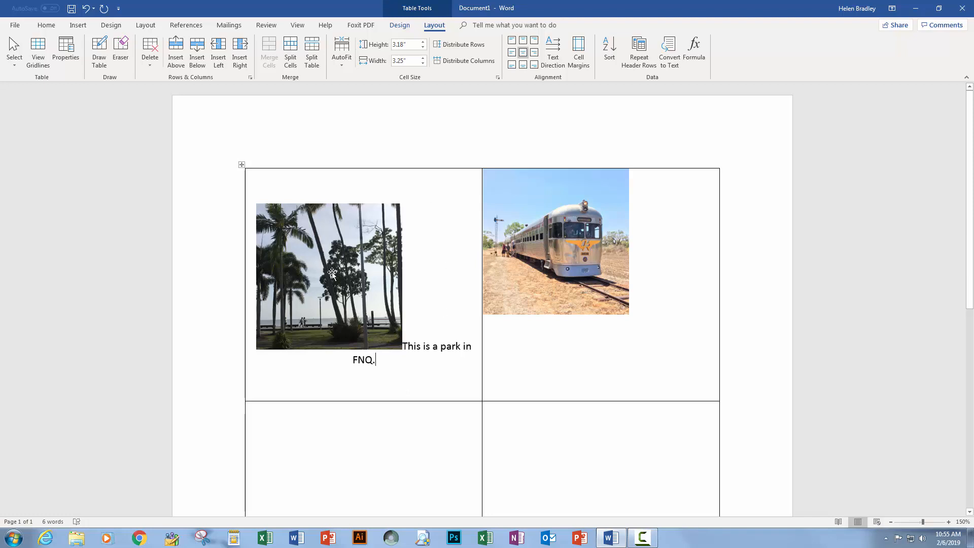
pyautogui.click(328, 276)
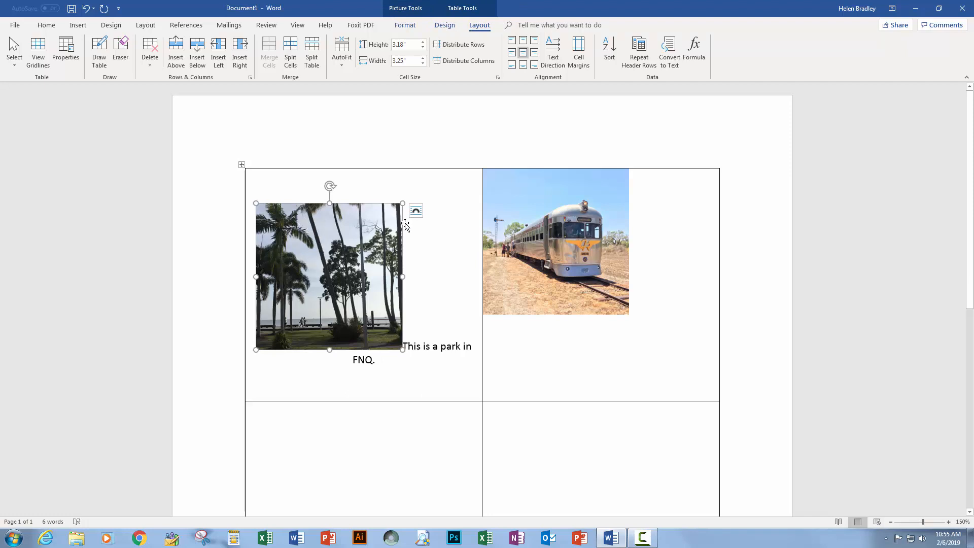
pyautogui.click(416, 210)
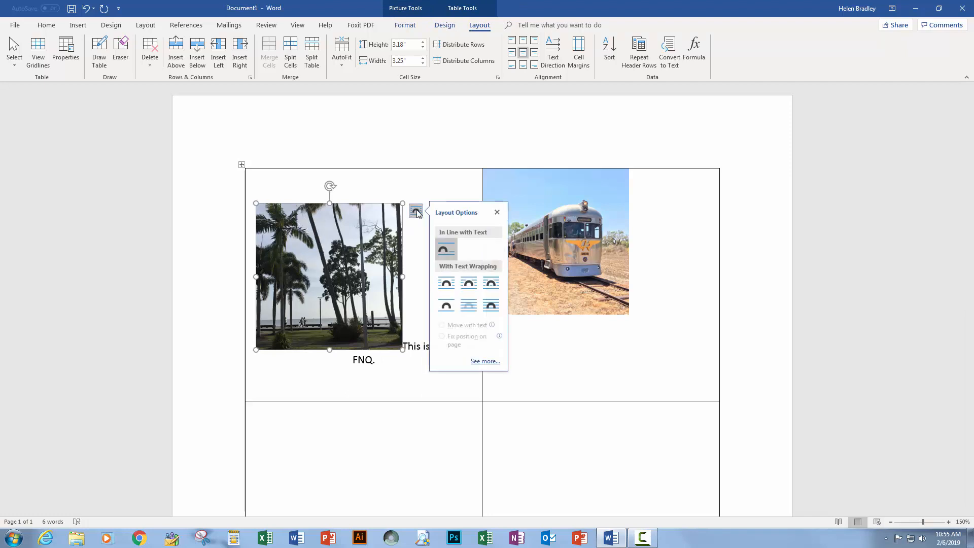
pyautogui.click(446, 249)
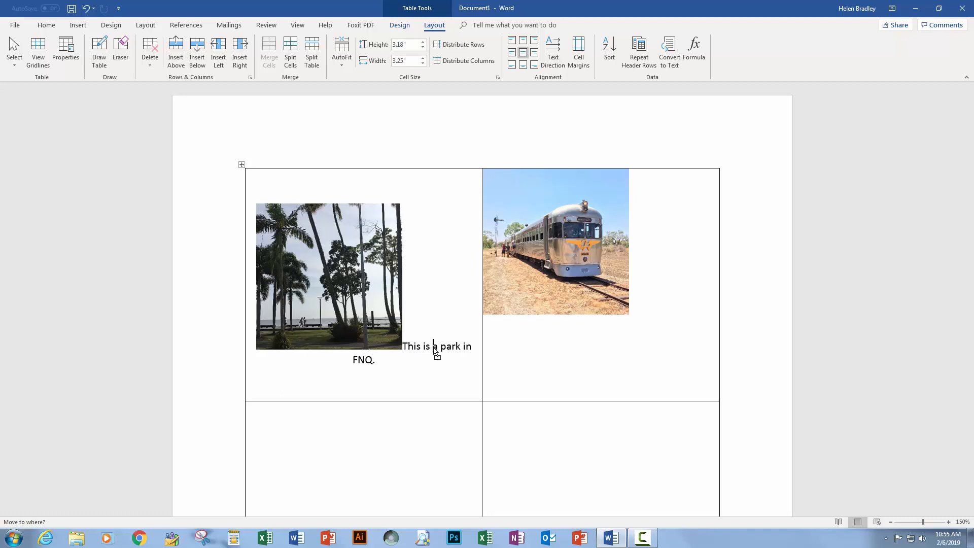
pyautogui.click(328, 276)
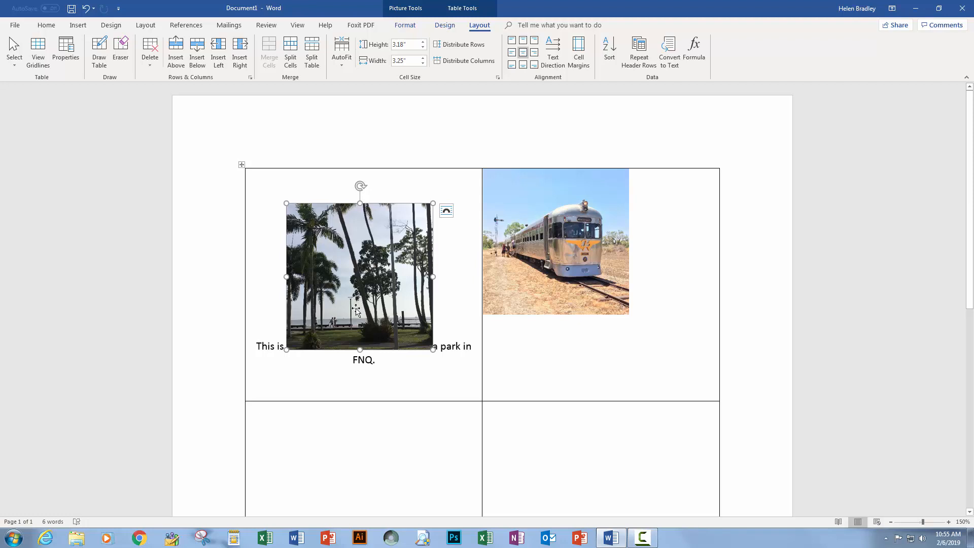
pyautogui.moveTo(359, 277); pyautogui.dragTo(329, 276)
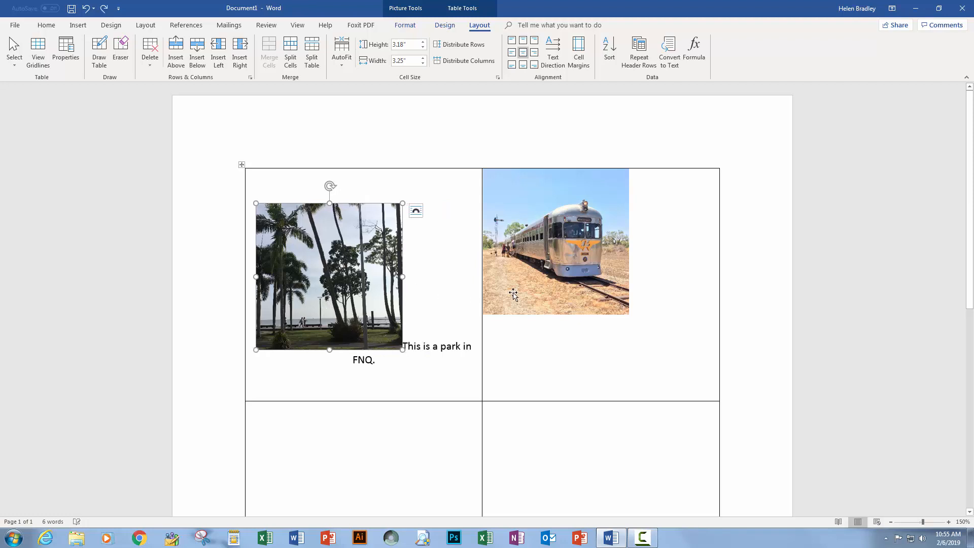
# Change the train photo's text wrapping, move it to the cell centre, and shorten the top row slightly.
pyautogui.click(555, 241)
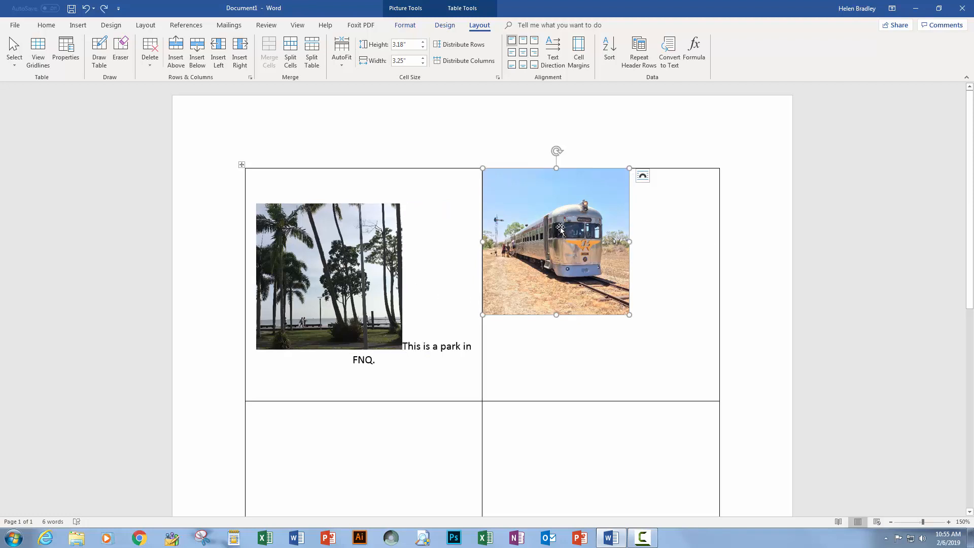
pyautogui.moveTo(568, 239)
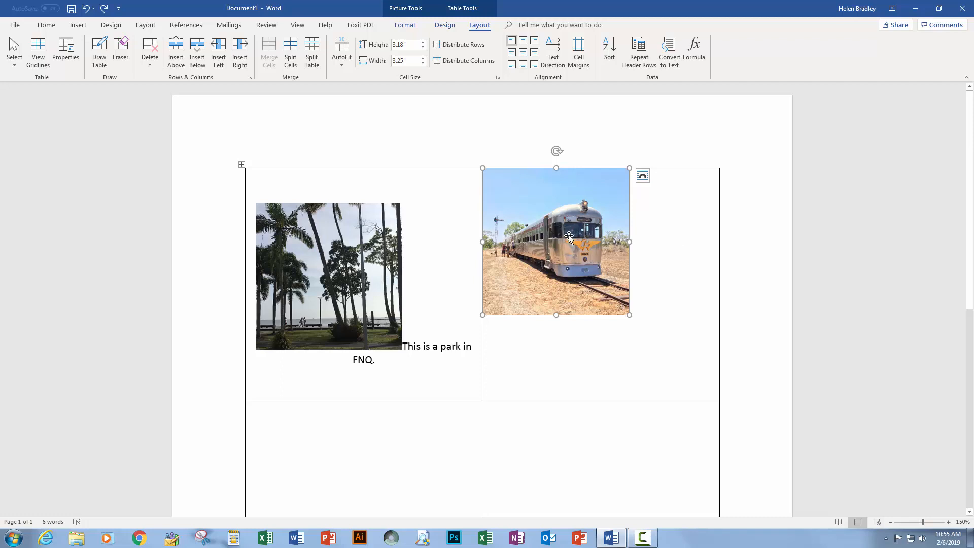
pyautogui.moveTo(580, 241)
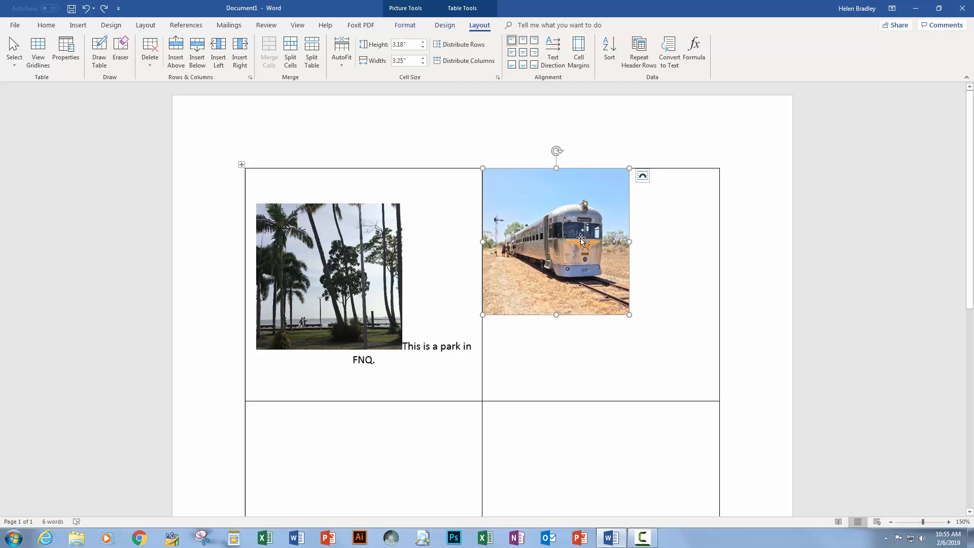
pyautogui.moveTo(643, 176)
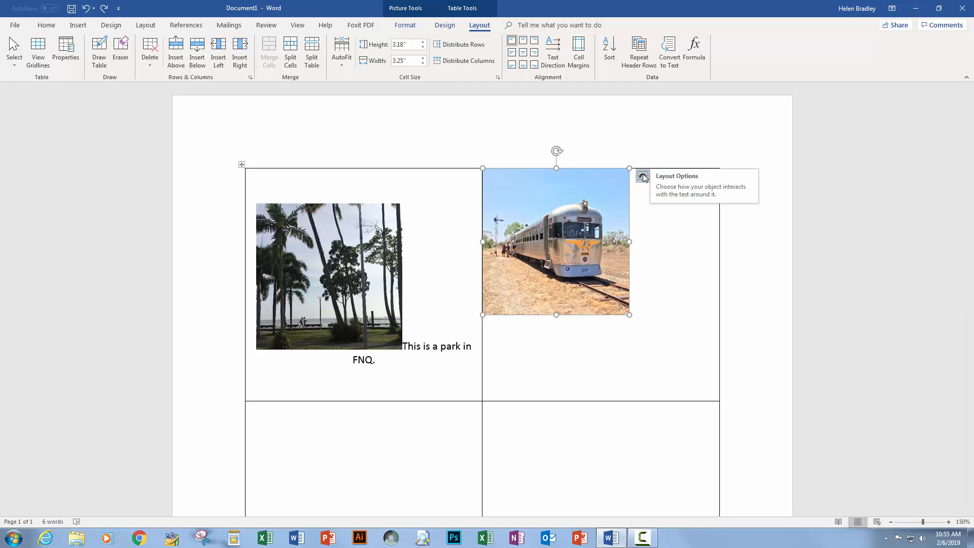
pyautogui.click(642, 177)
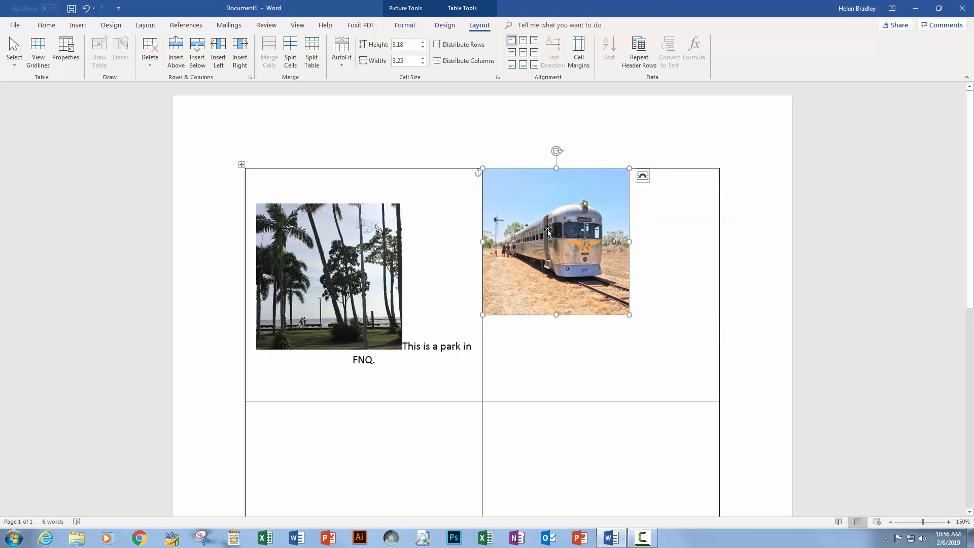
pyautogui.moveTo(555, 241); pyautogui.dragTo(600, 276)
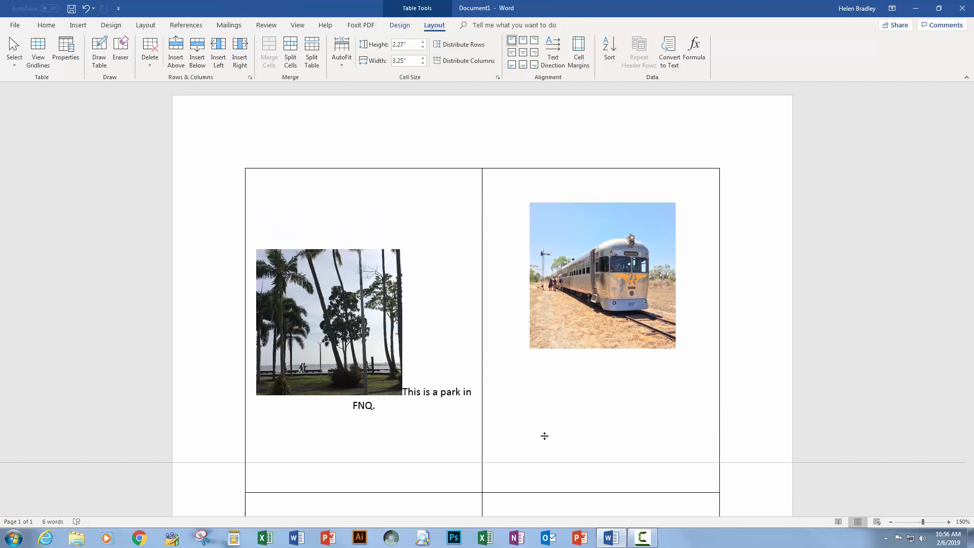
pyautogui.moveTo(545, 436); pyautogui.dragTo(550, 456)
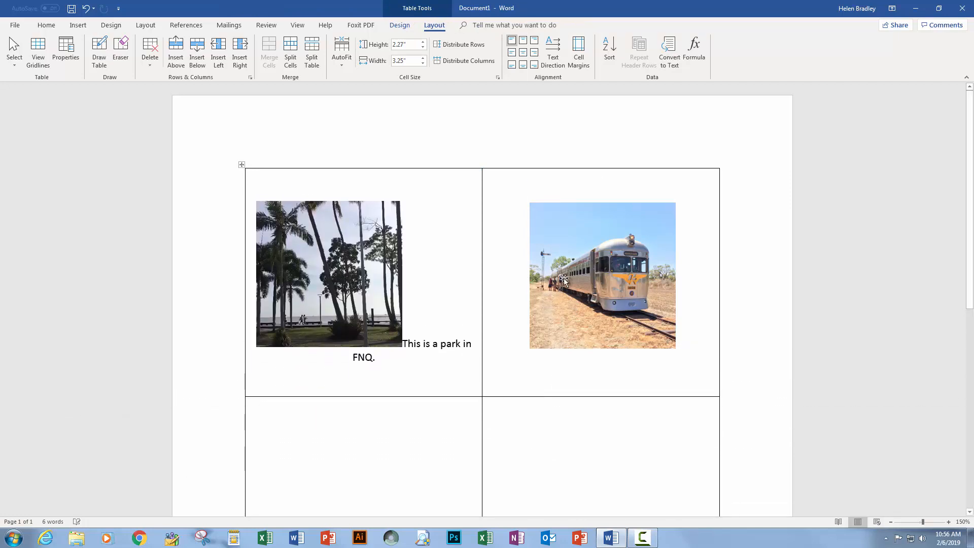
pyautogui.click(601, 275)
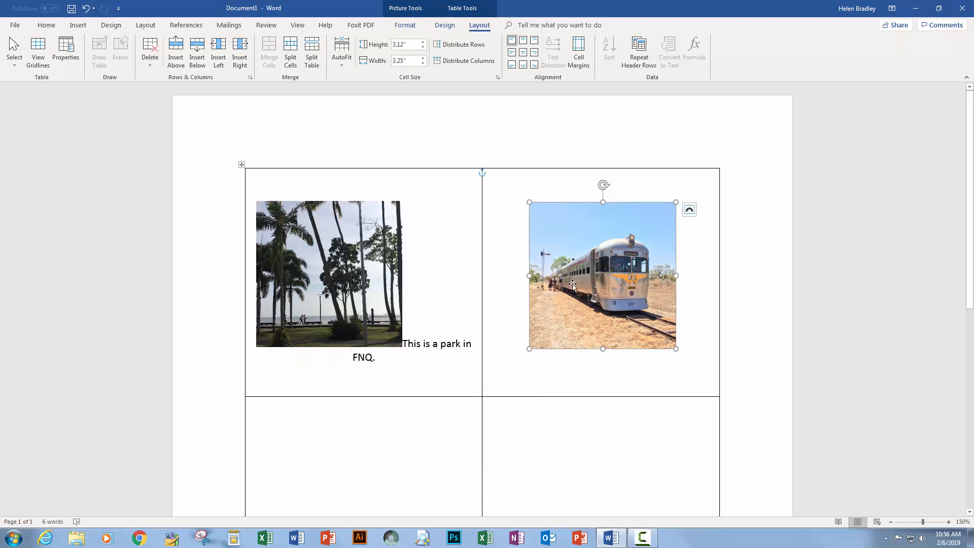
pyautogui.moveTo(664, 334)
pyautogui.write('T')
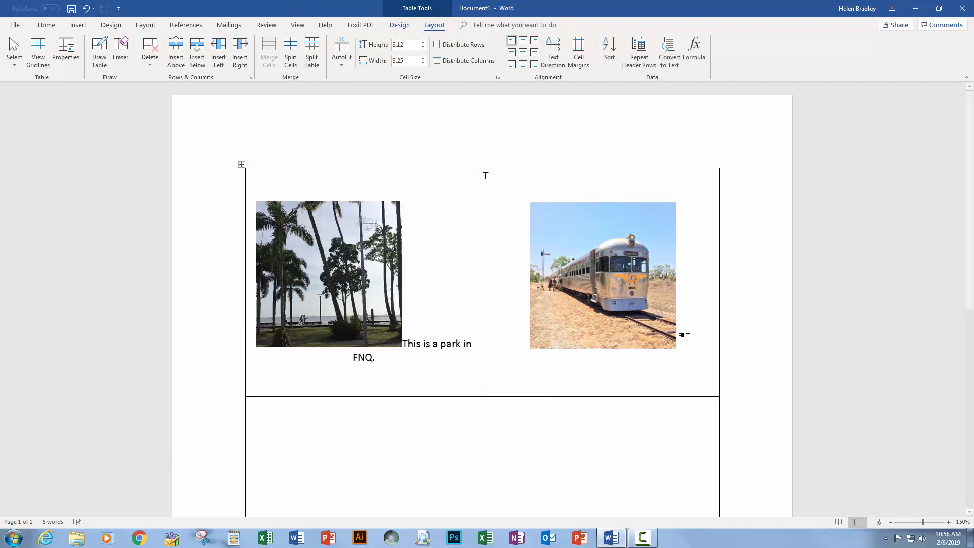
# Type the caption 'This is the Savannahlander' and reposition the train photo under it.
pyautogui.write('his is the Savannahlander Train')
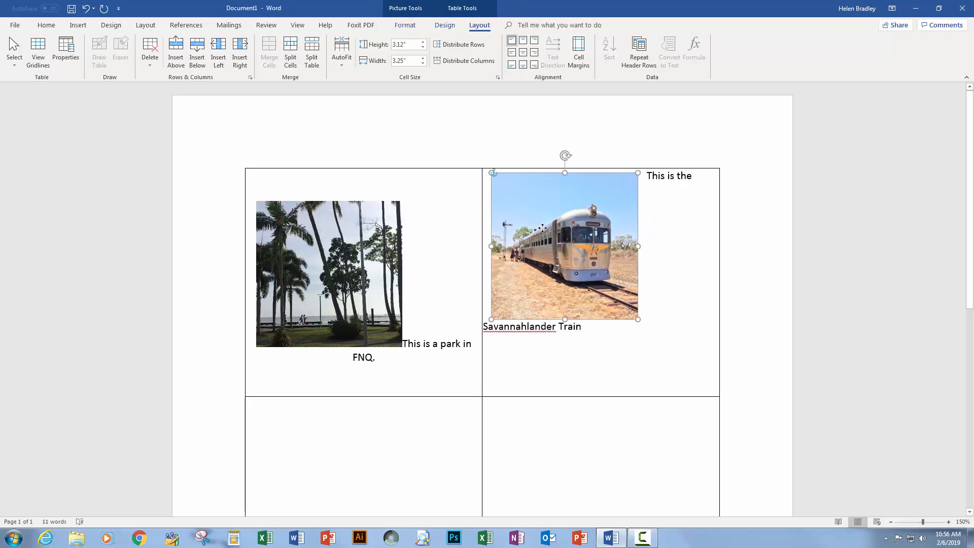
pyautogui.moveTo(564, 246); pyautogui.dragTo(556, 243)
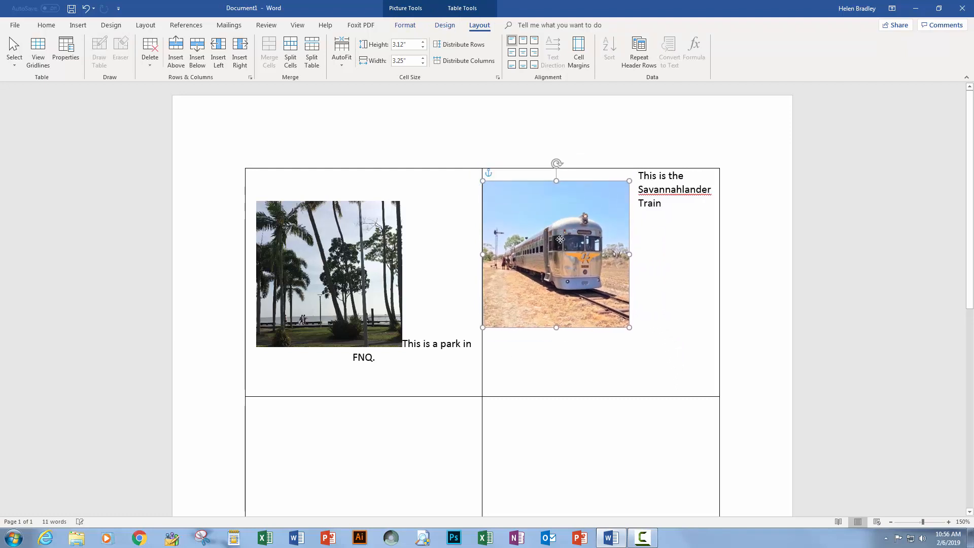
pyautogui.moveTo(556, 255); pyautogui.dragTo(596, 242)
pyautogui.write('-')
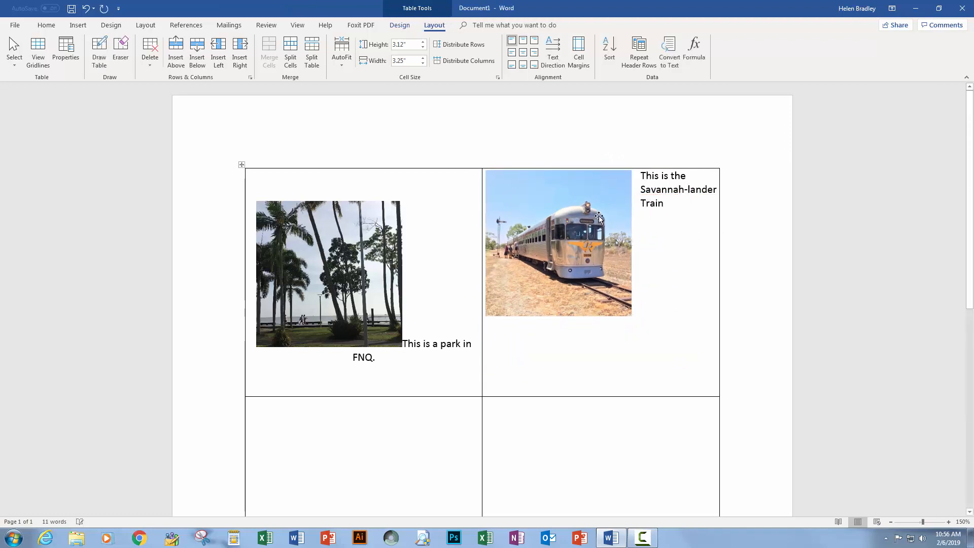
pyautogui.click(557, 242)
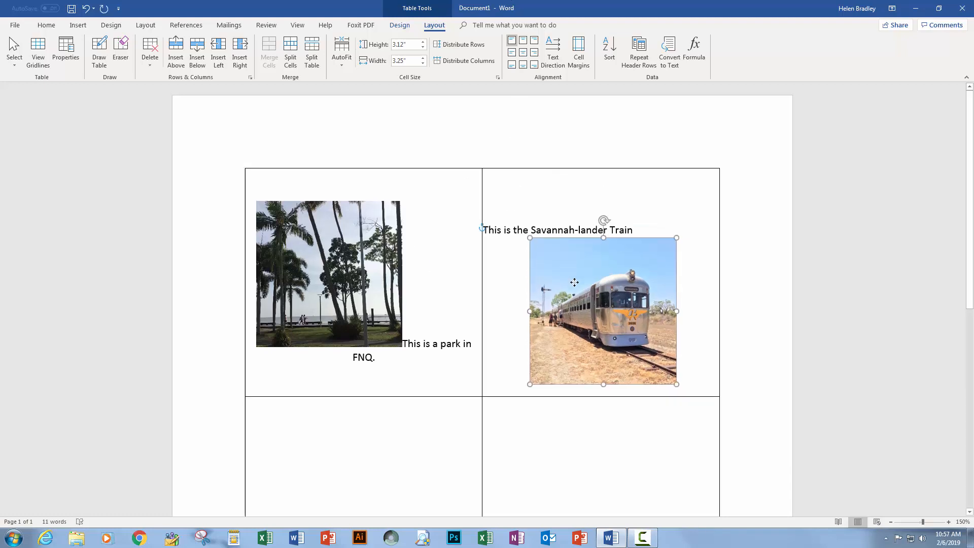
pyautogui.moveTo(603, 310); pyautogui.dragTo(573, 263)
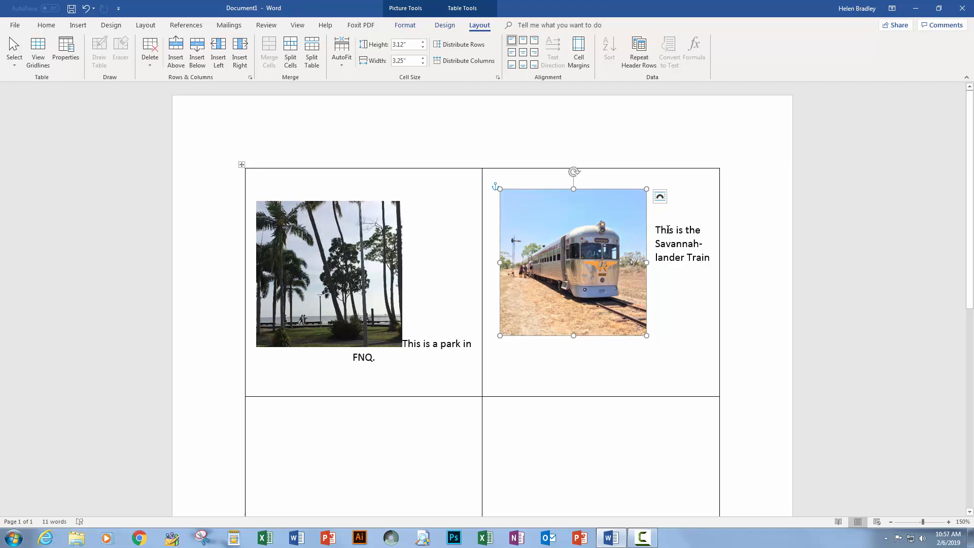
pyautogui.click(659, 196)
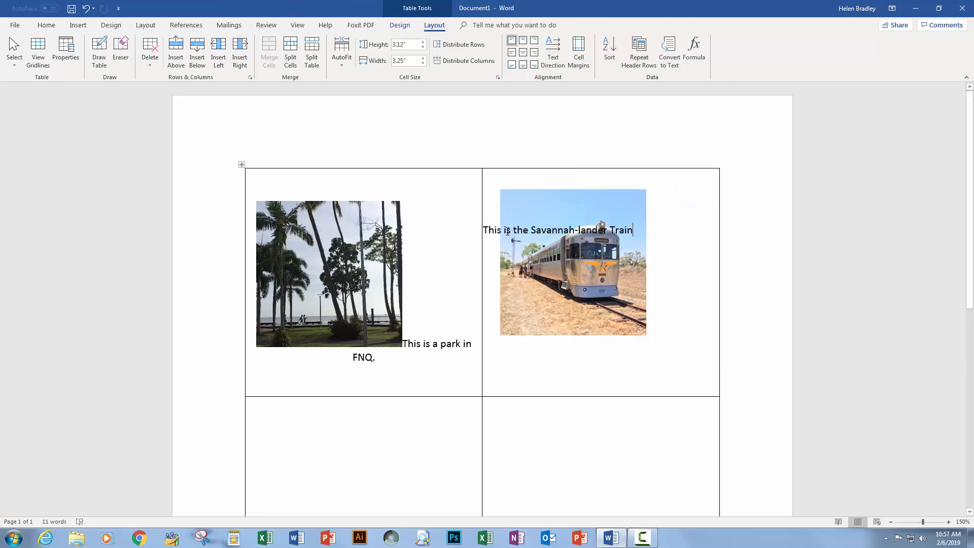
# Centre the train caption, remove the hyphen in Savannahlander, and place the photo behind it.
pyautogui.click(573, 262)
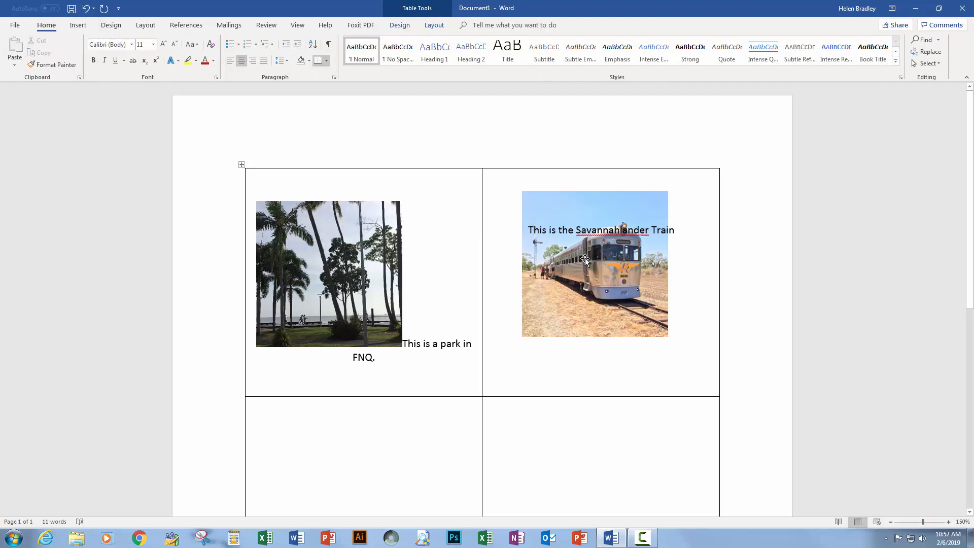
pyautogui.click(594, 264)
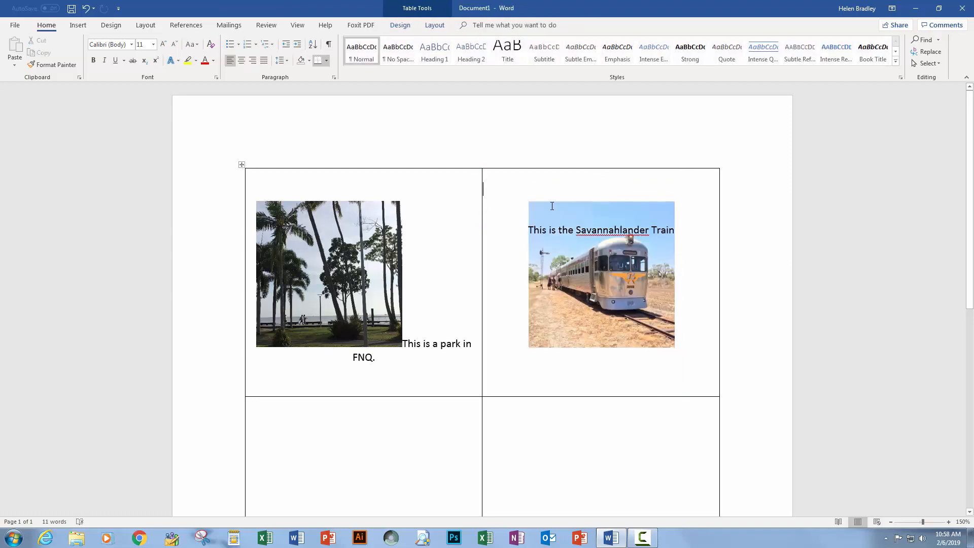
pyautogui.click(600, 274)
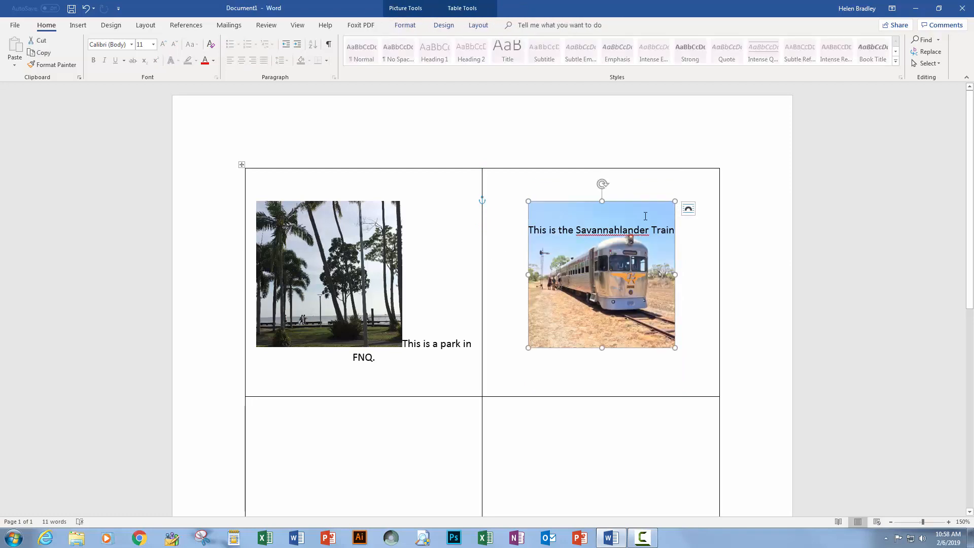
pyautogui.click(688, 208)
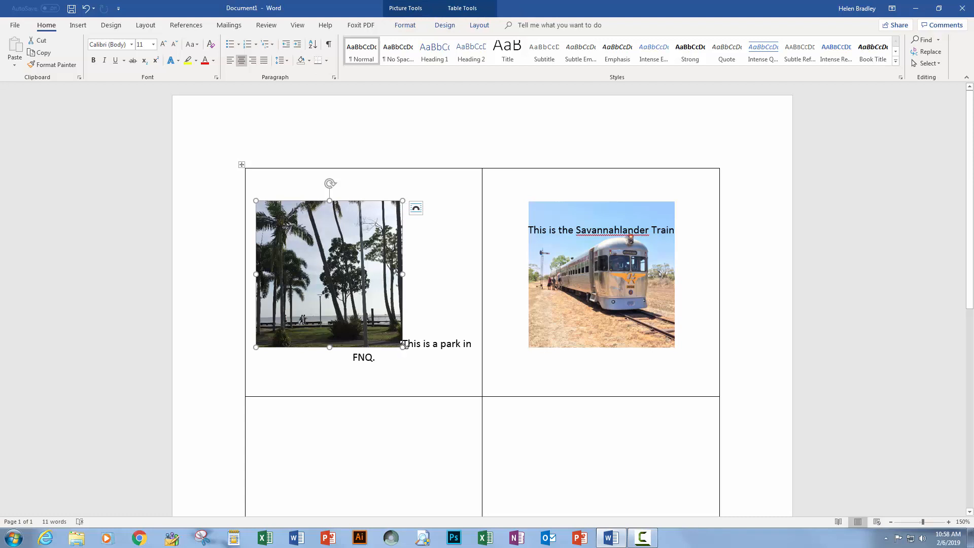
# Centre-align the park photo and its caption 'This is a park in FNQ.' in the cell.
pyautogui.click(407, 344)
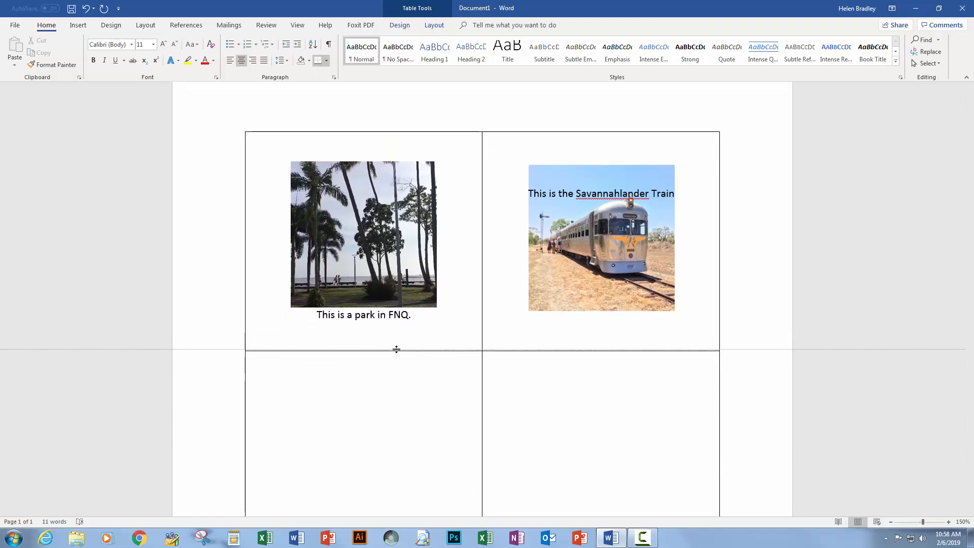
pyautogui.click(450, 168)
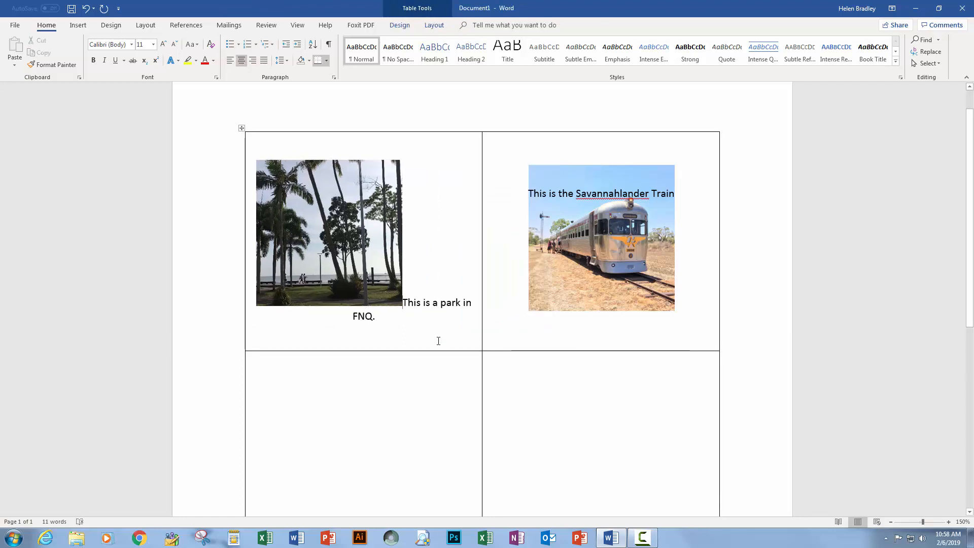
pyautogui.moveTo(396, 224)
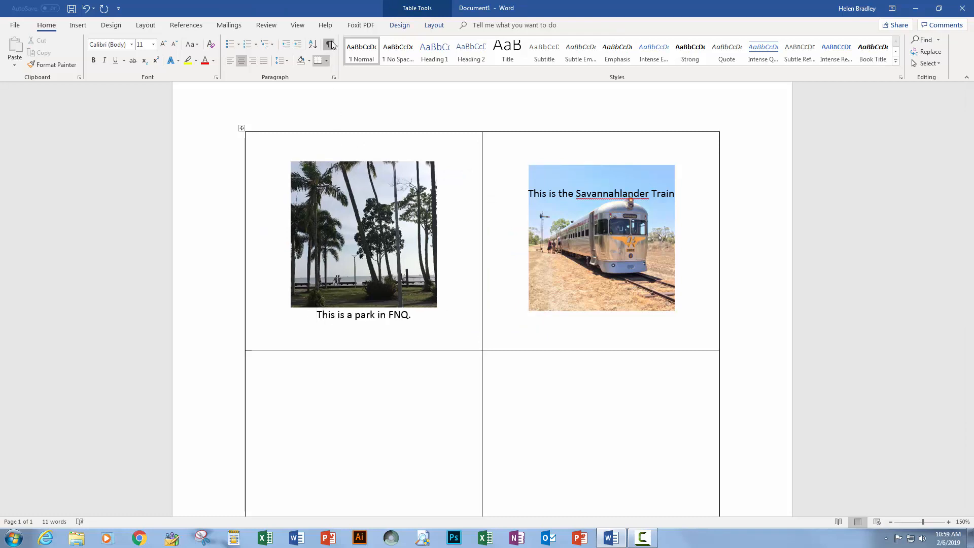
pyautogui.click(329, 44)
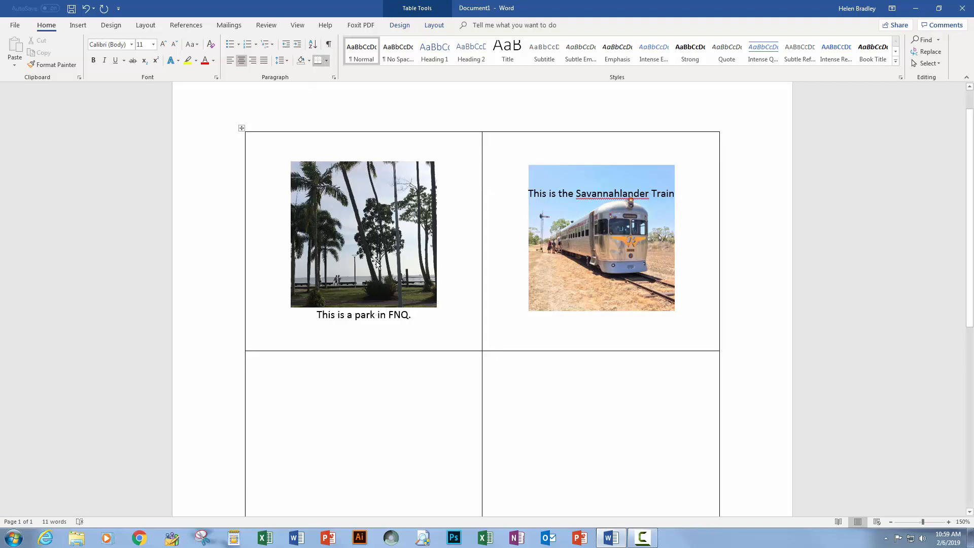
pyautogui.click(385, 315)
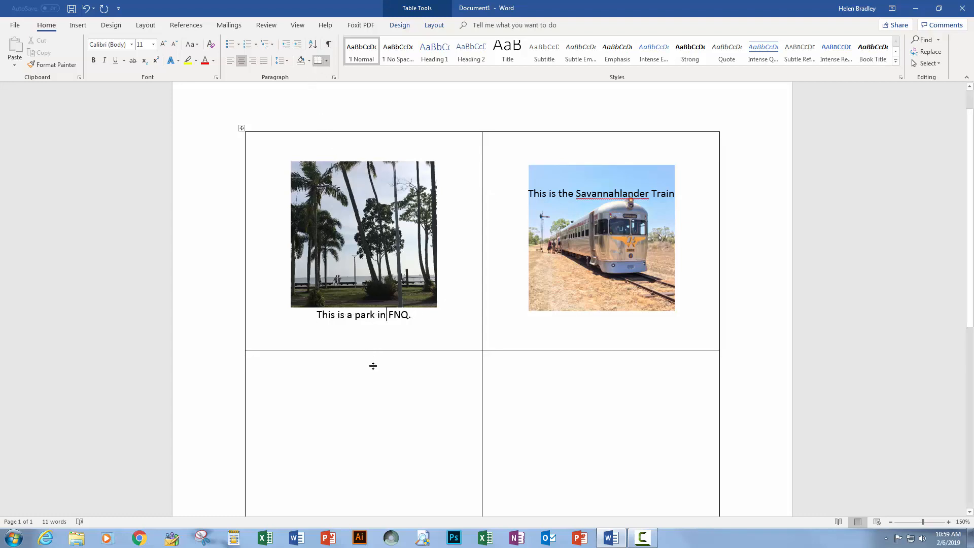